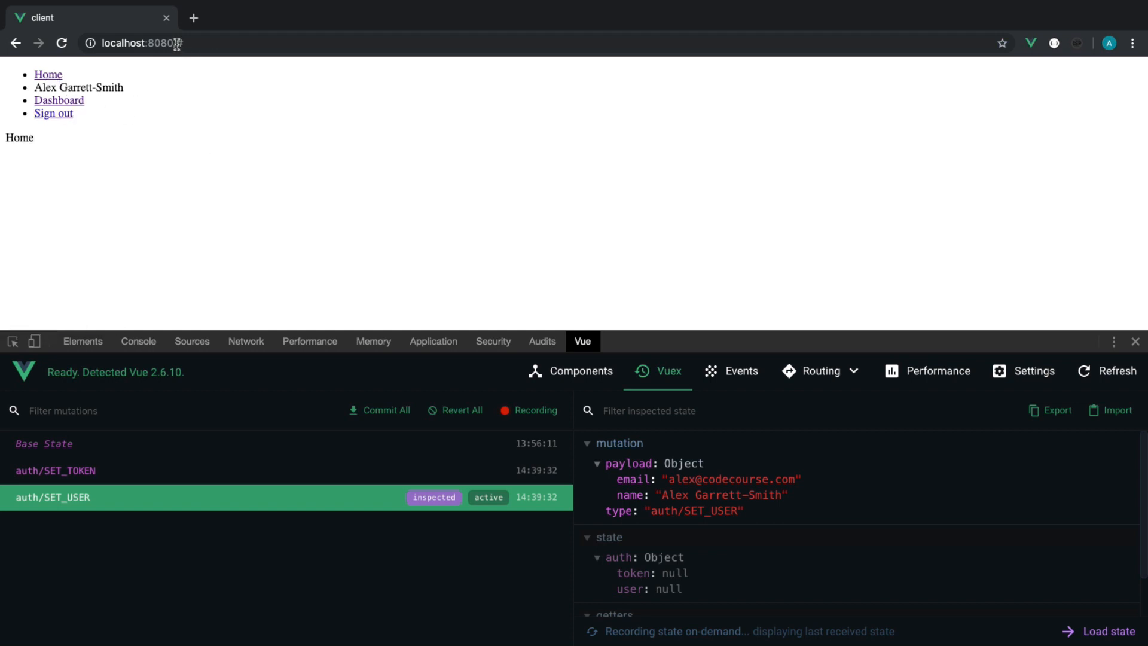
- Delete the token from Chrome's Local Storage so the app shows signed out, then load /dashboard
click(432, 341)
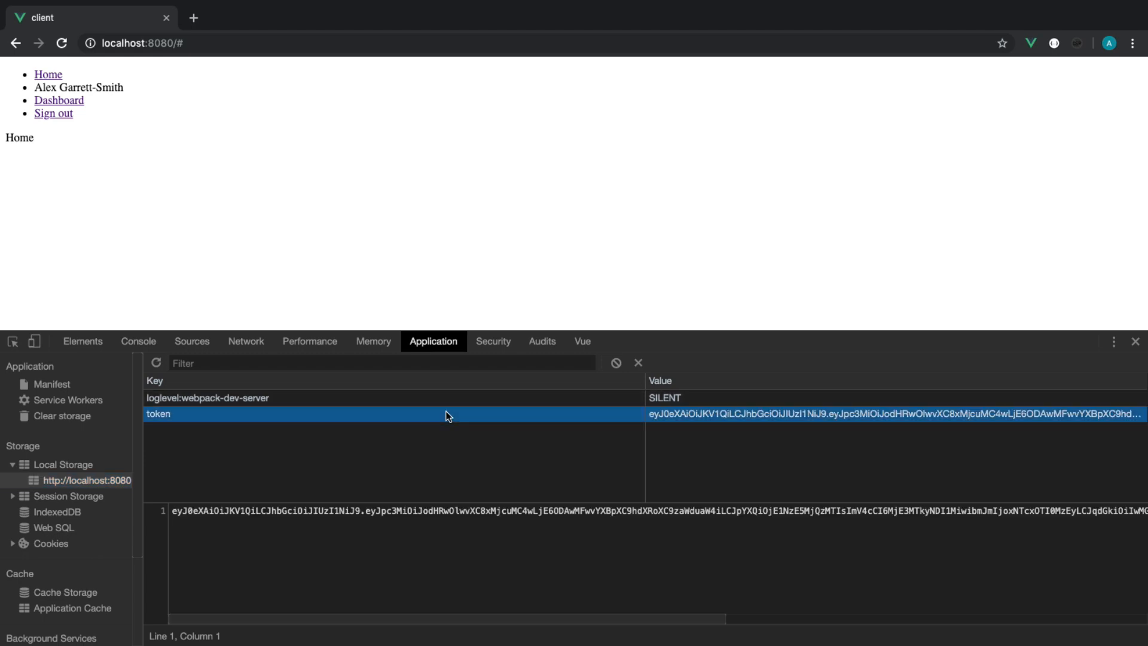
click(53, 113)
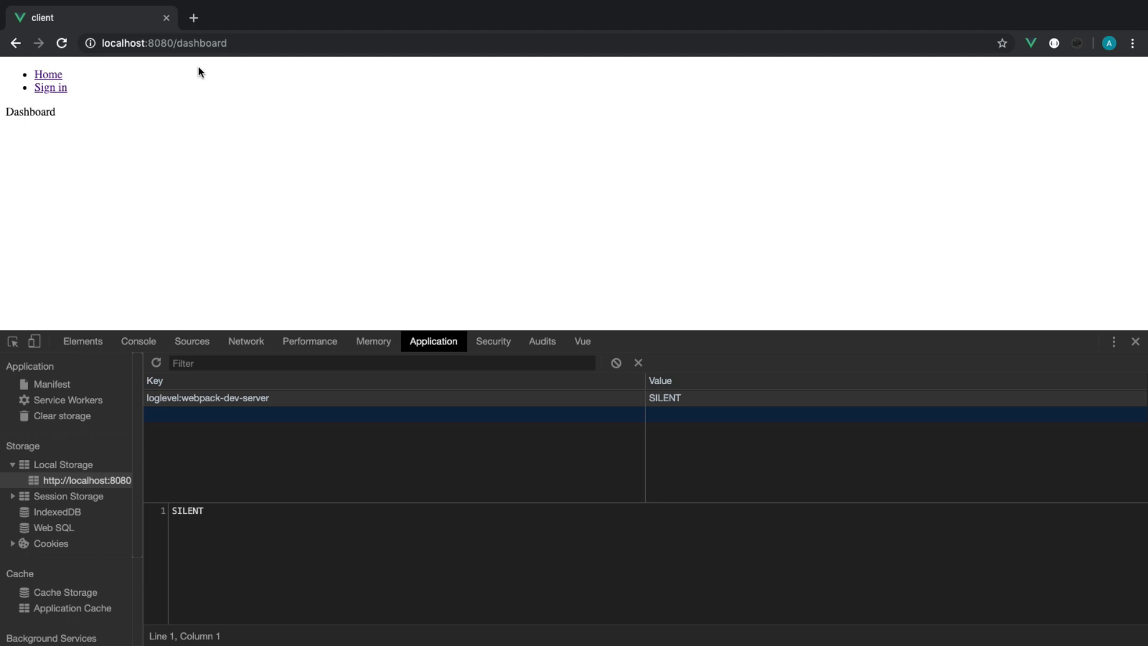
click(15, 43)
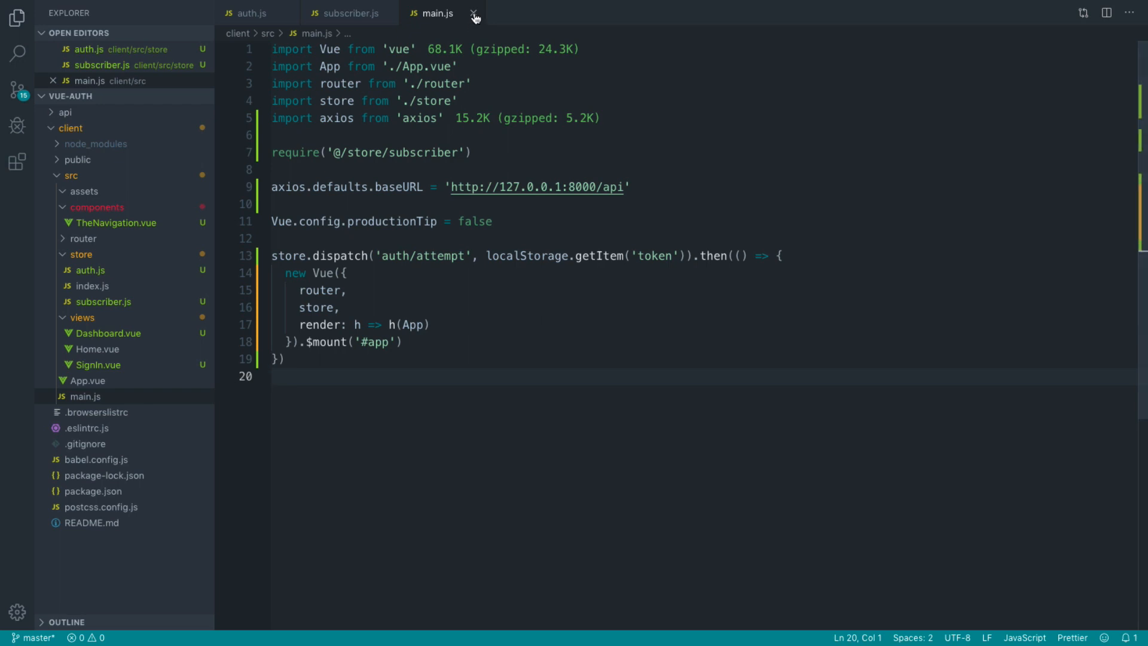
- Close the store and main.js editors and open src/router/index.js
click(474, 13)
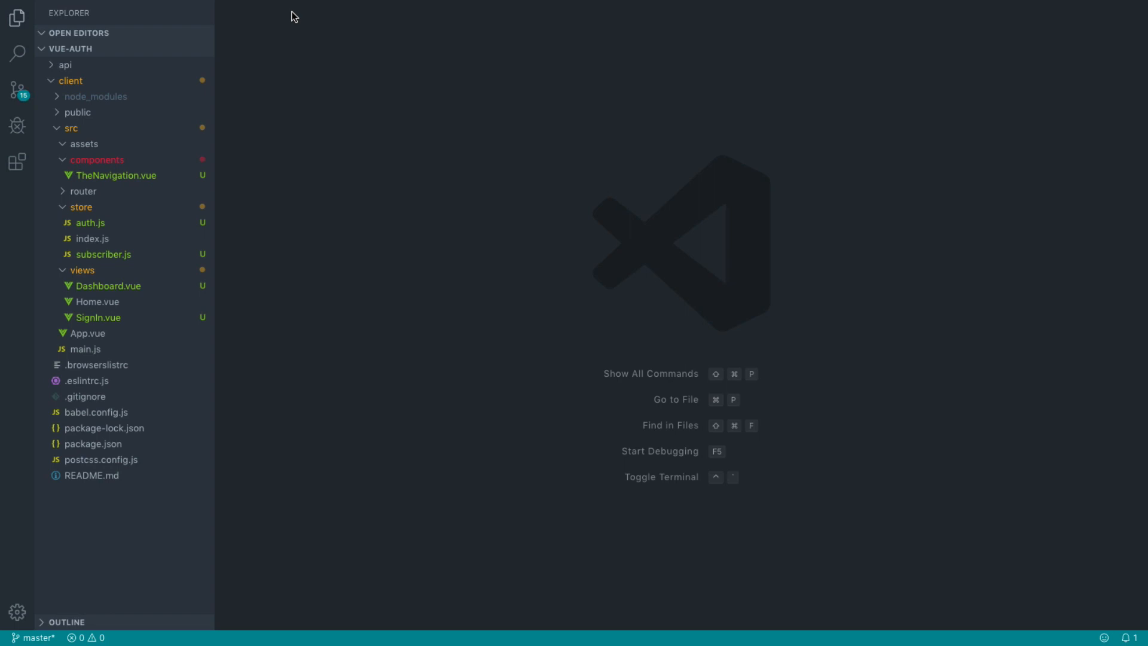
mouse_move(411, 325)
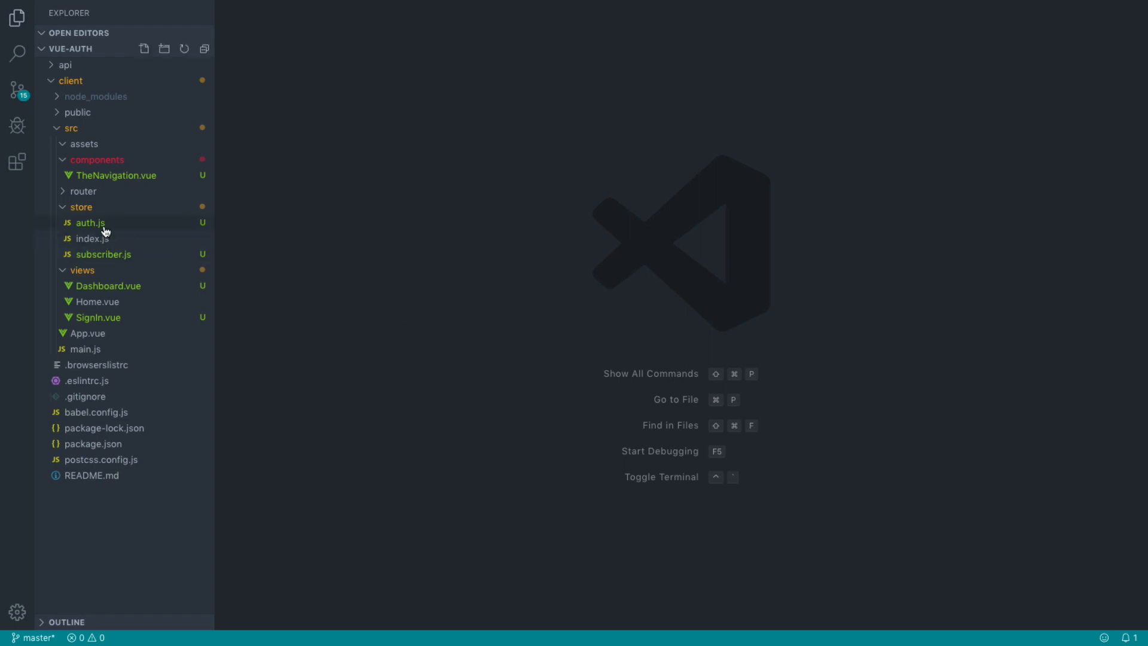
click(83, 191)
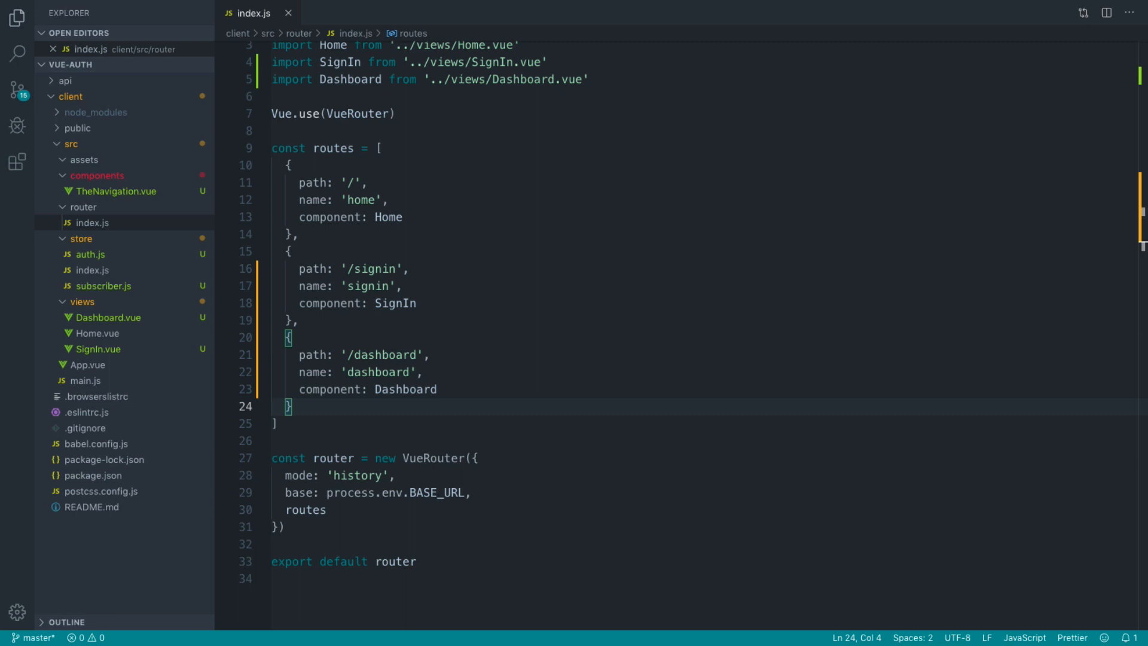
- Add a beforeEnter (to, from, next) guard calling next() after component: Dashboard
click(438, 388)
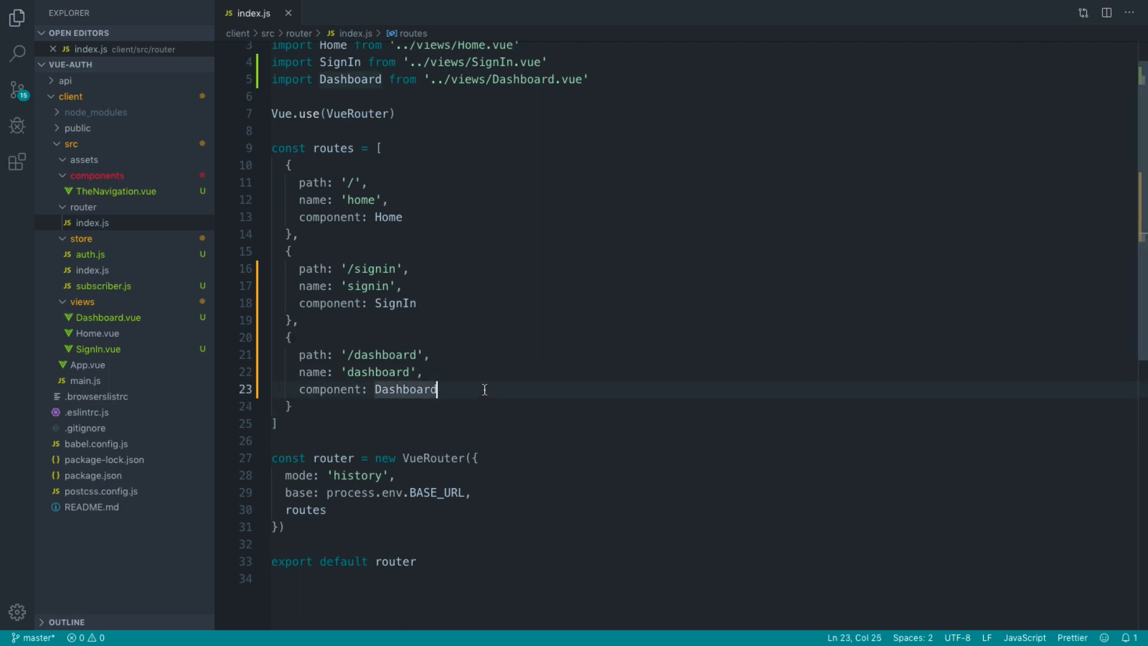
text(,)
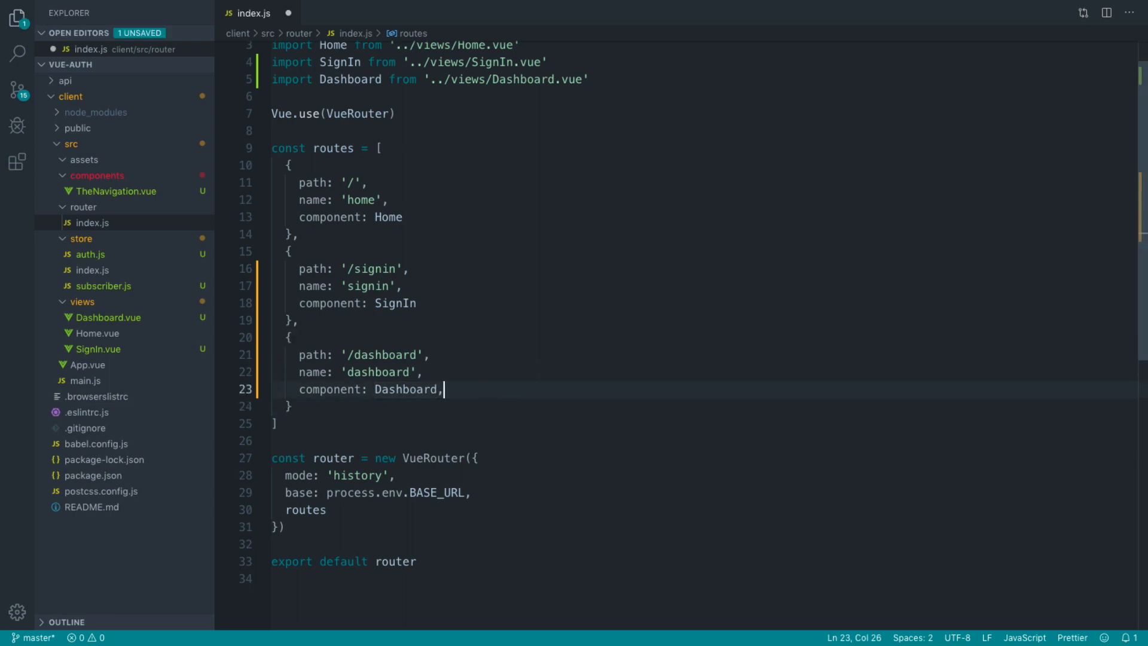
text(befor)
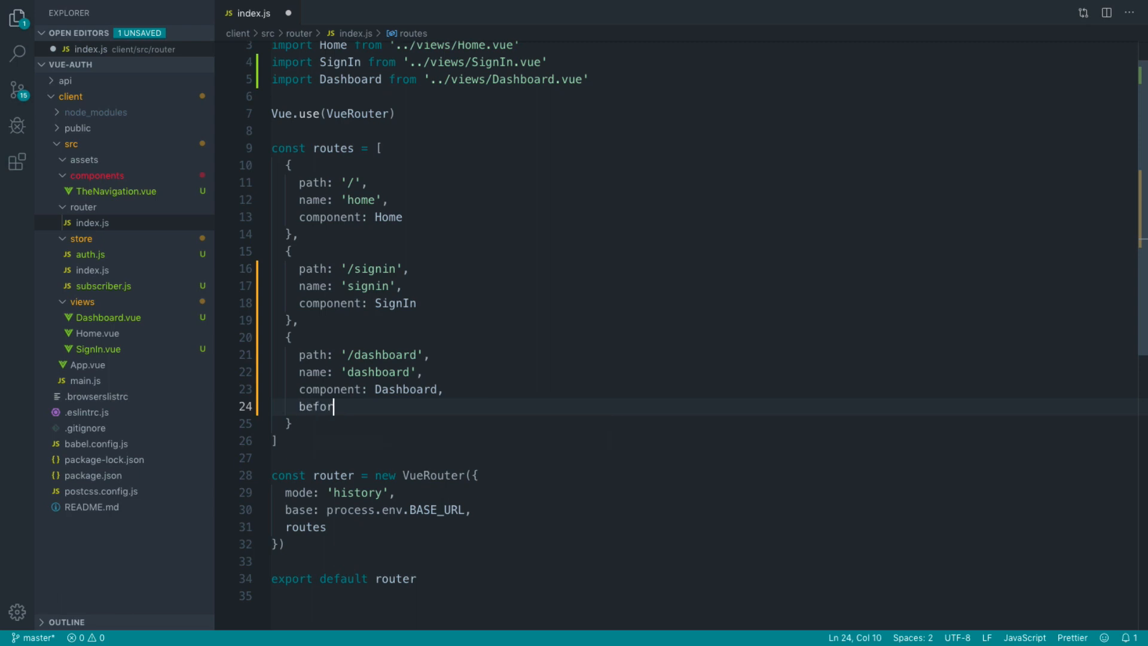
text(eEnter:)
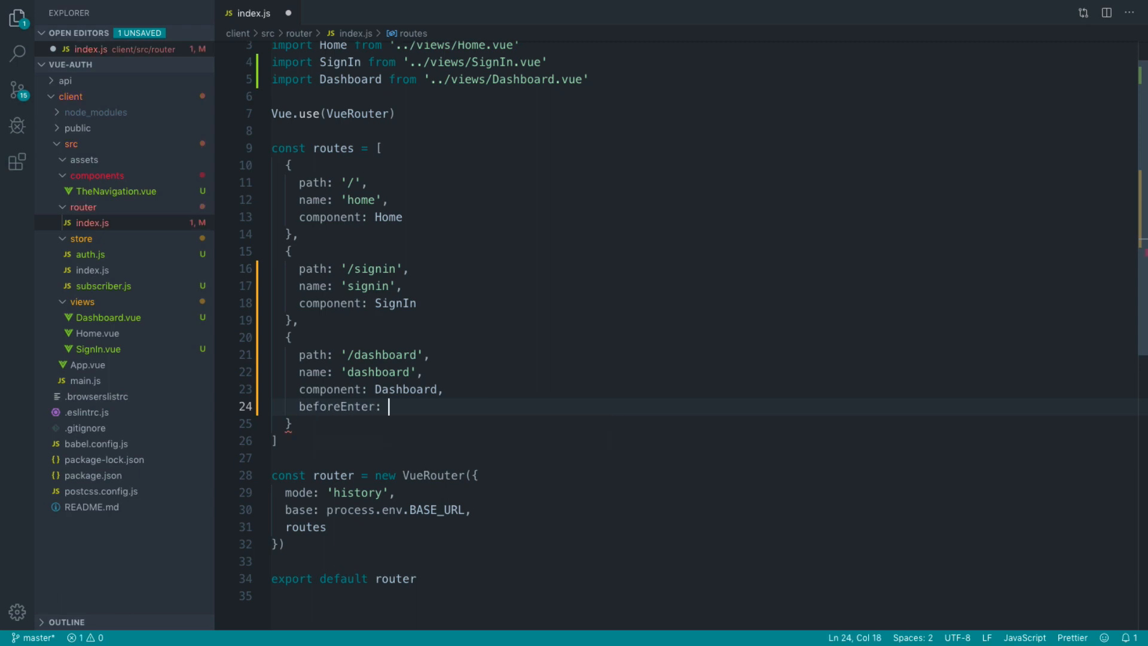
text(() => {)
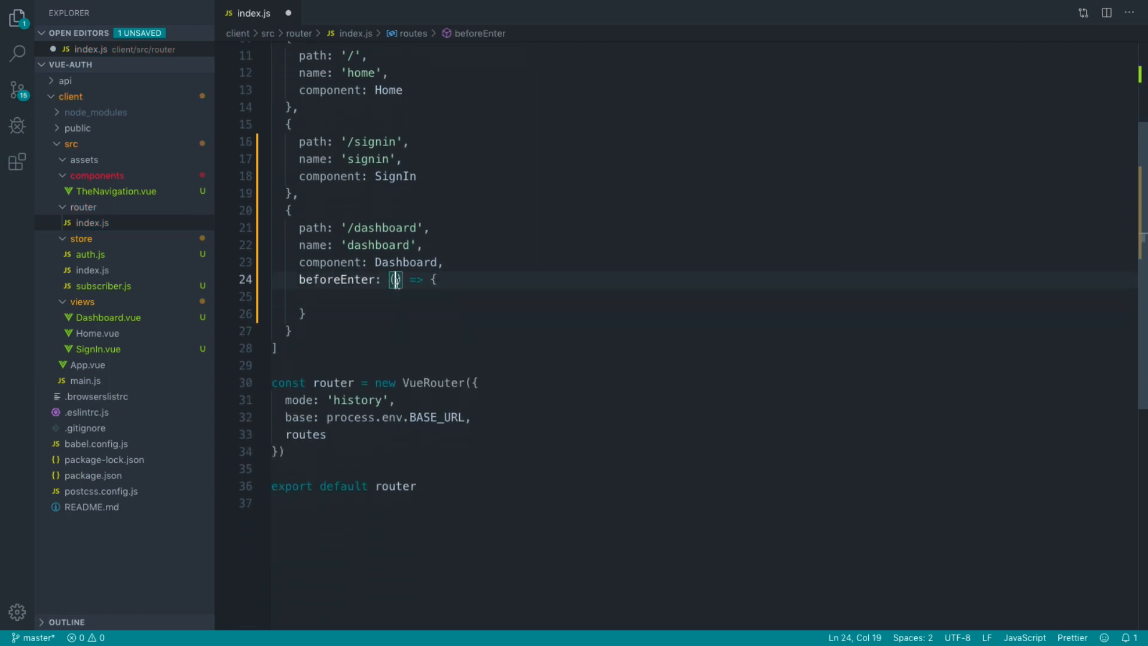
text(to,)
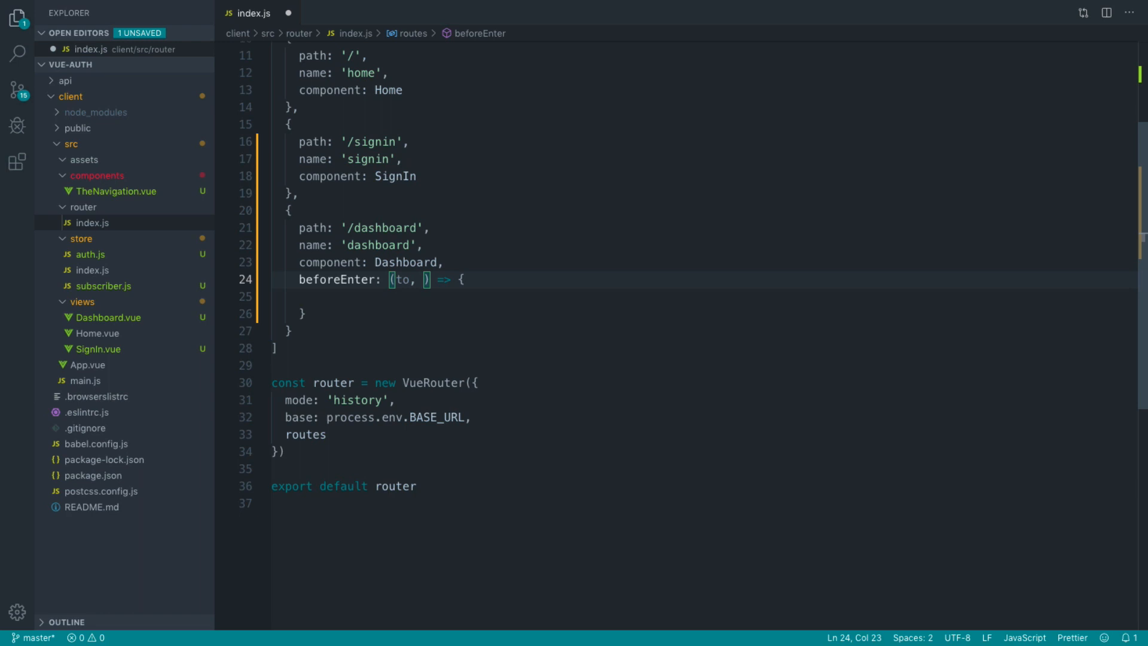
text(from,)
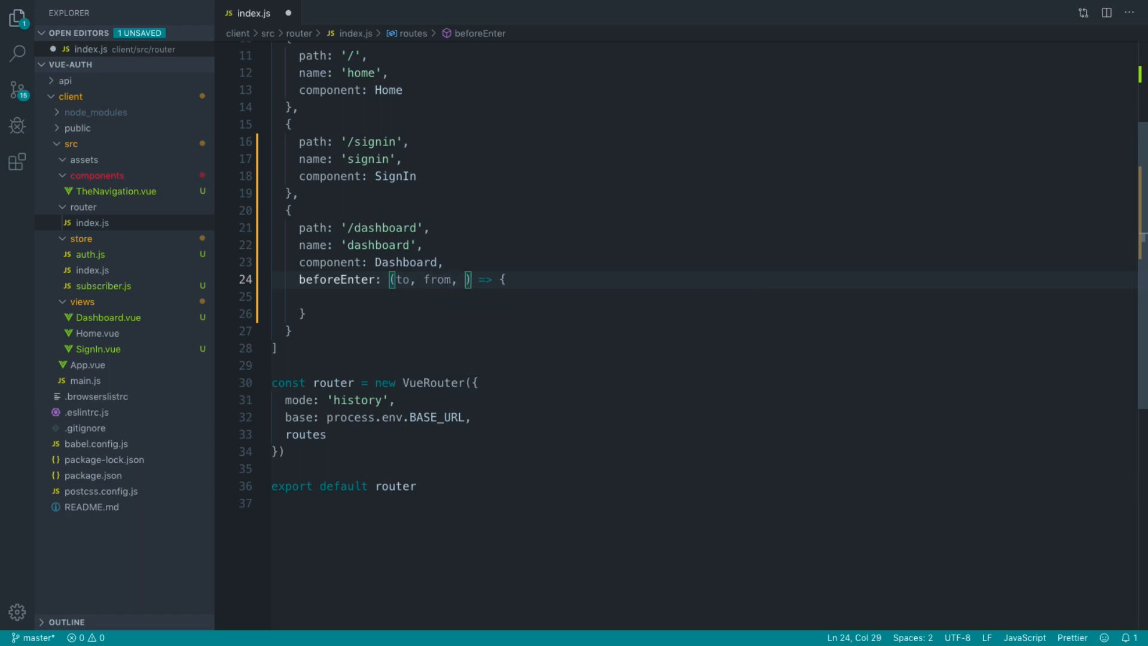
text(next)
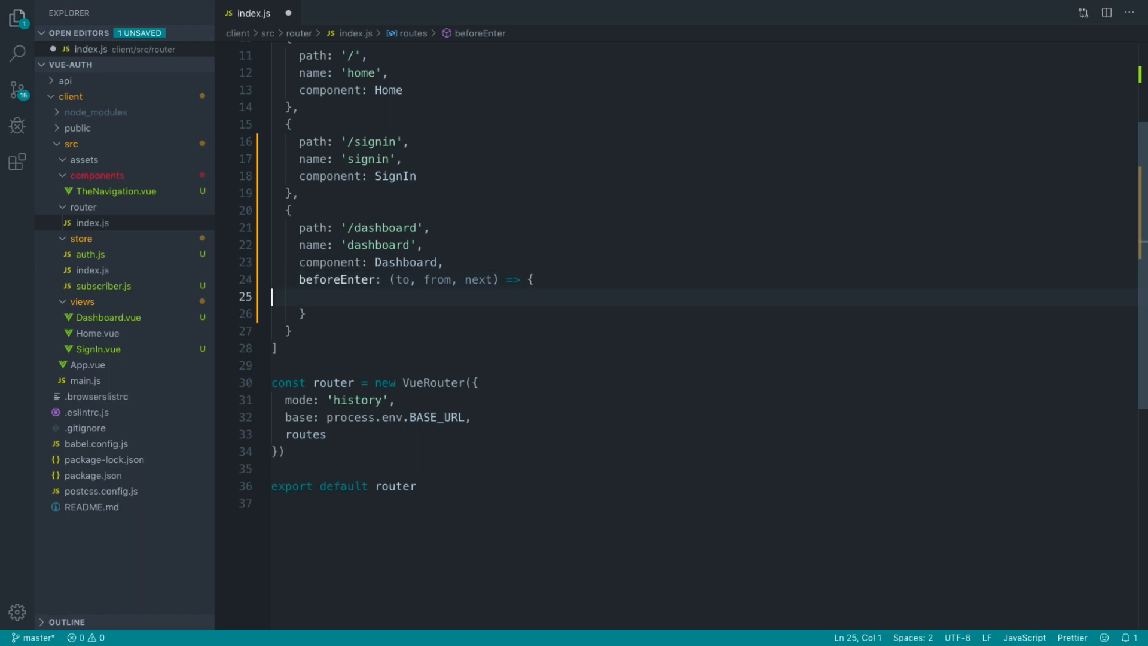
text(next)
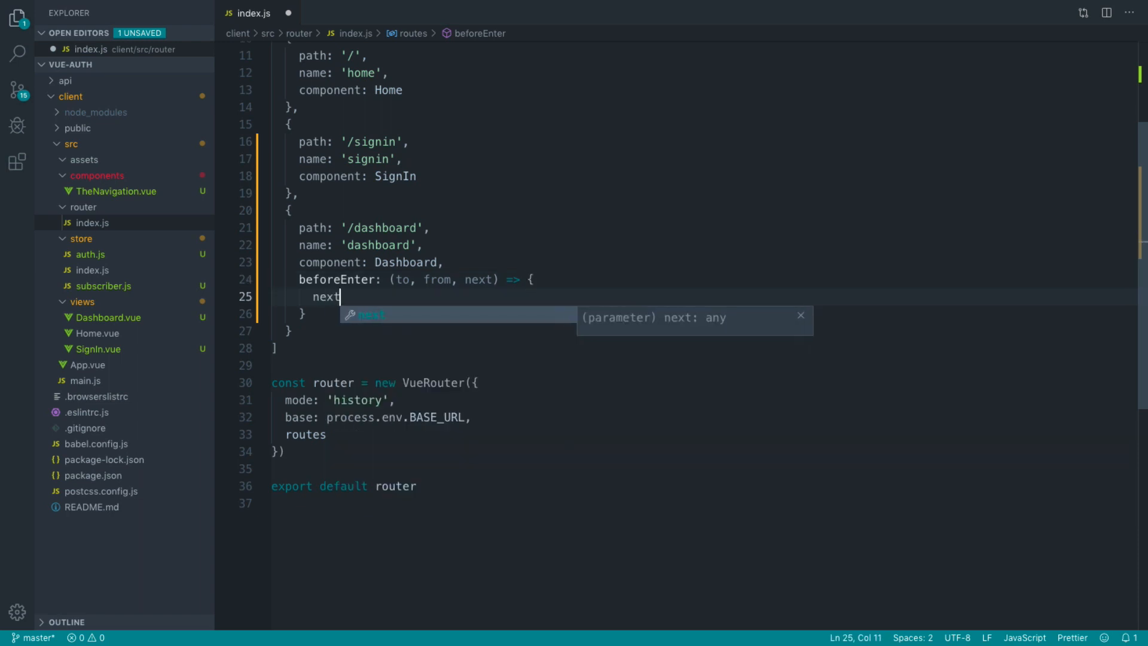
text(())
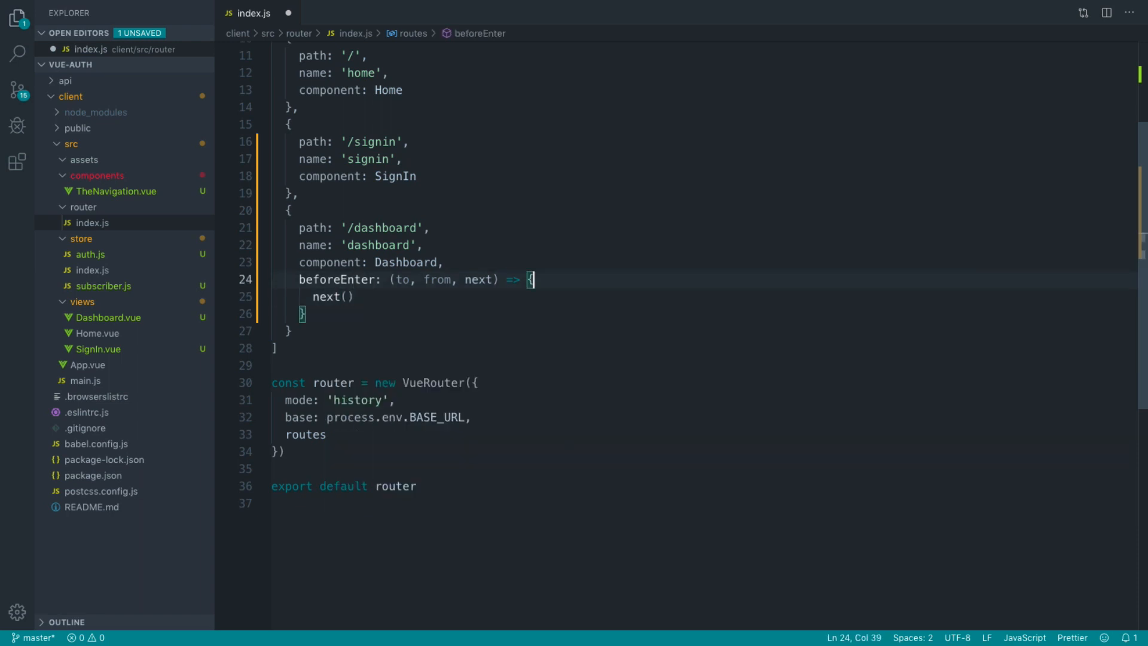
- Log 'middleware' to the console before the guard's next() call
key(Enter)
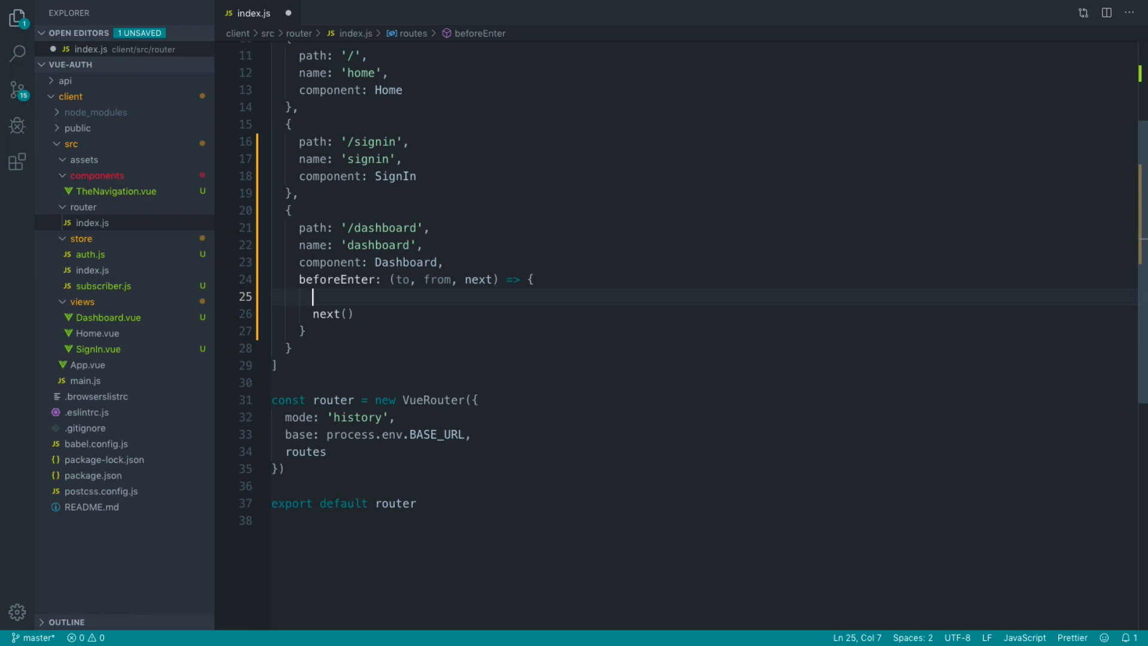
text(console.log('m');)
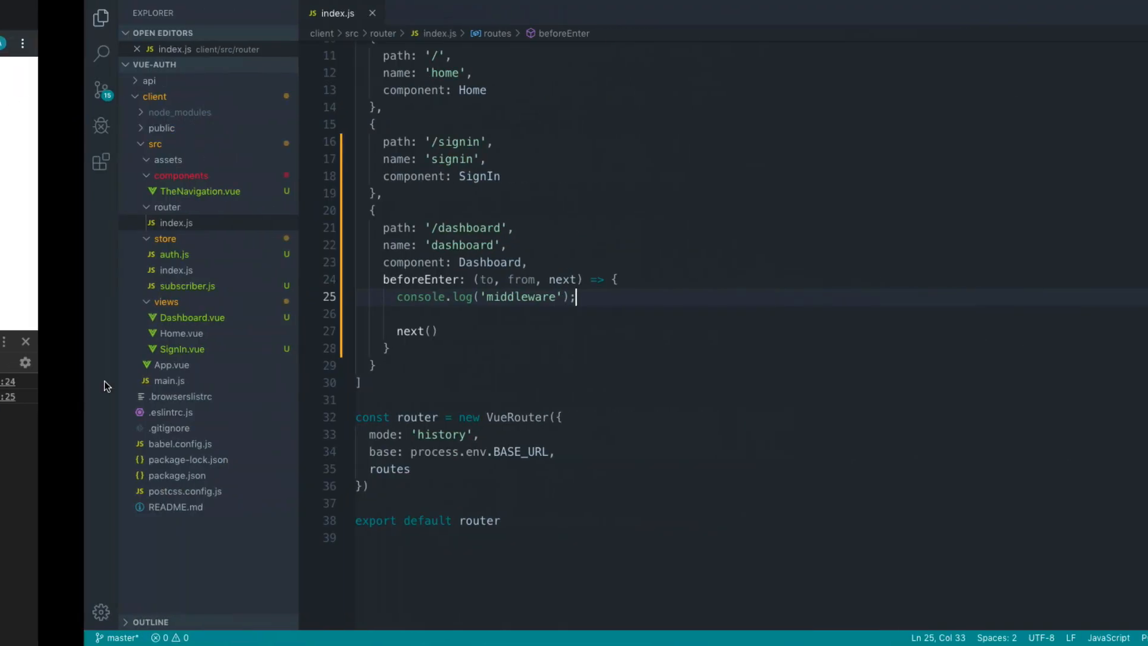
double_click(440, 297)
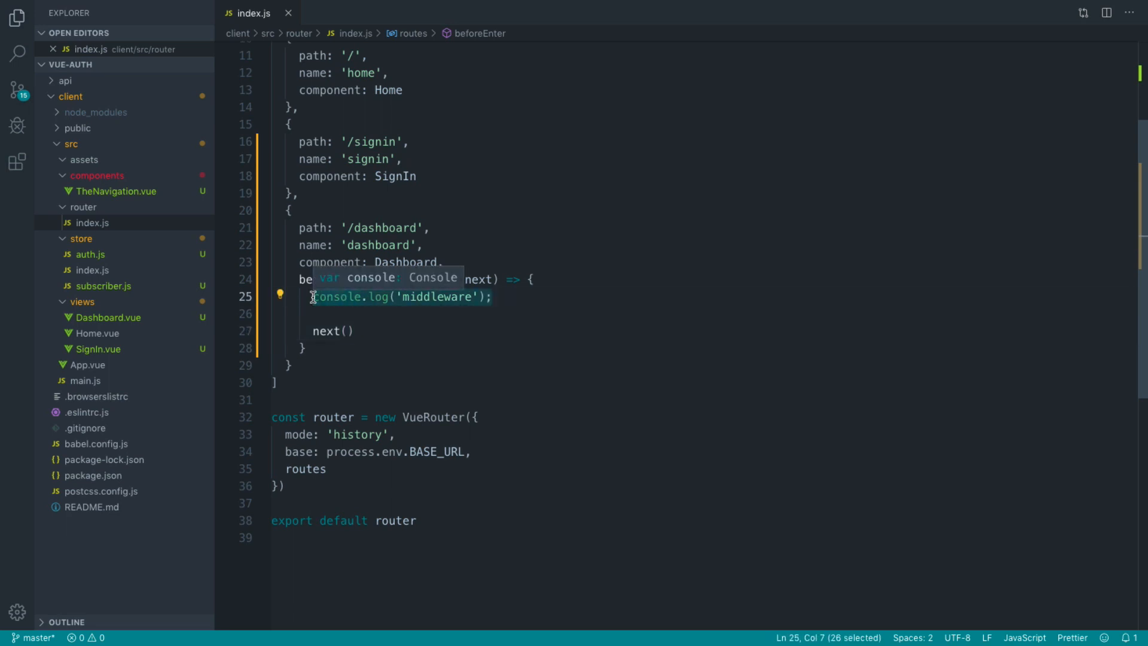
- Start an if block in the guard and import store from '@/store'
text(if ())
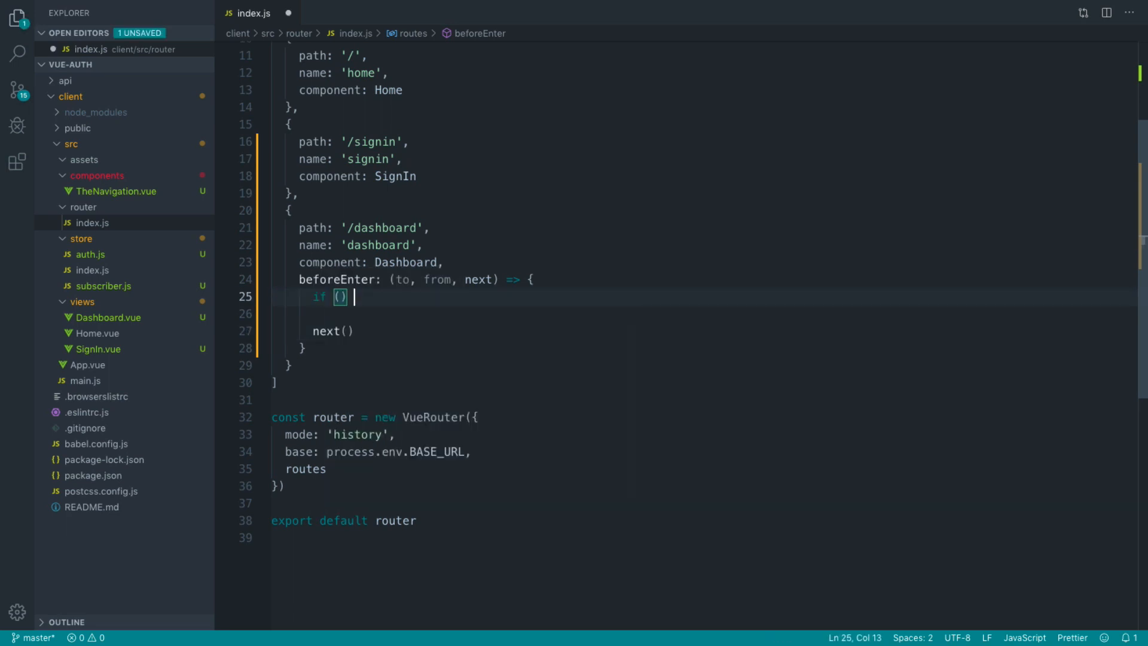
text({)
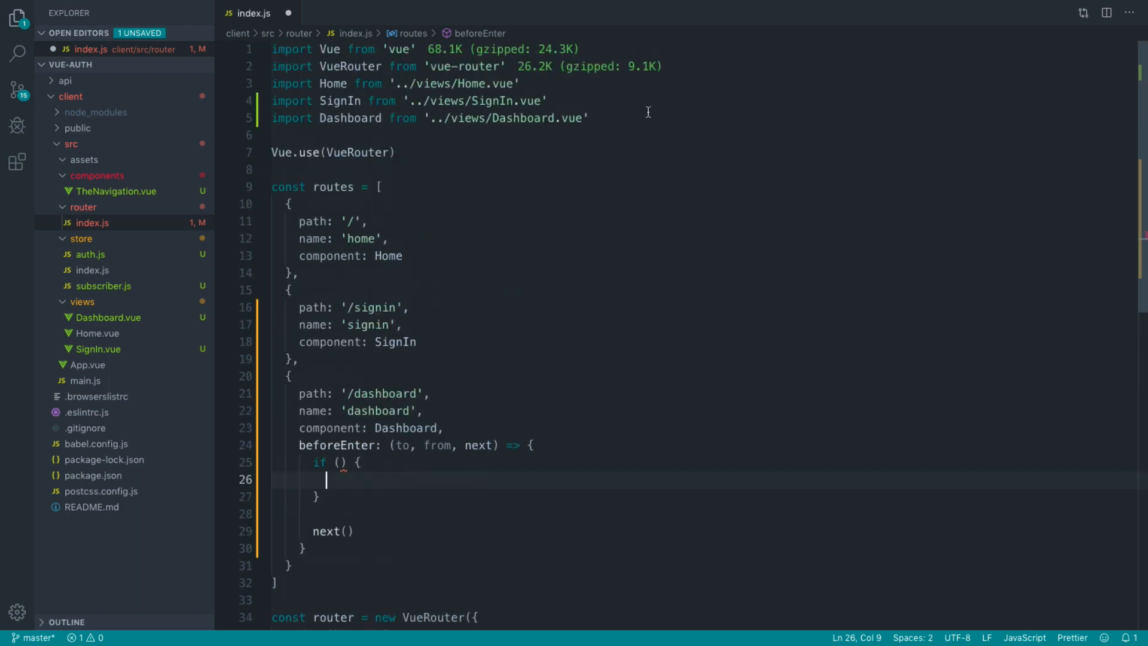
text(import s)
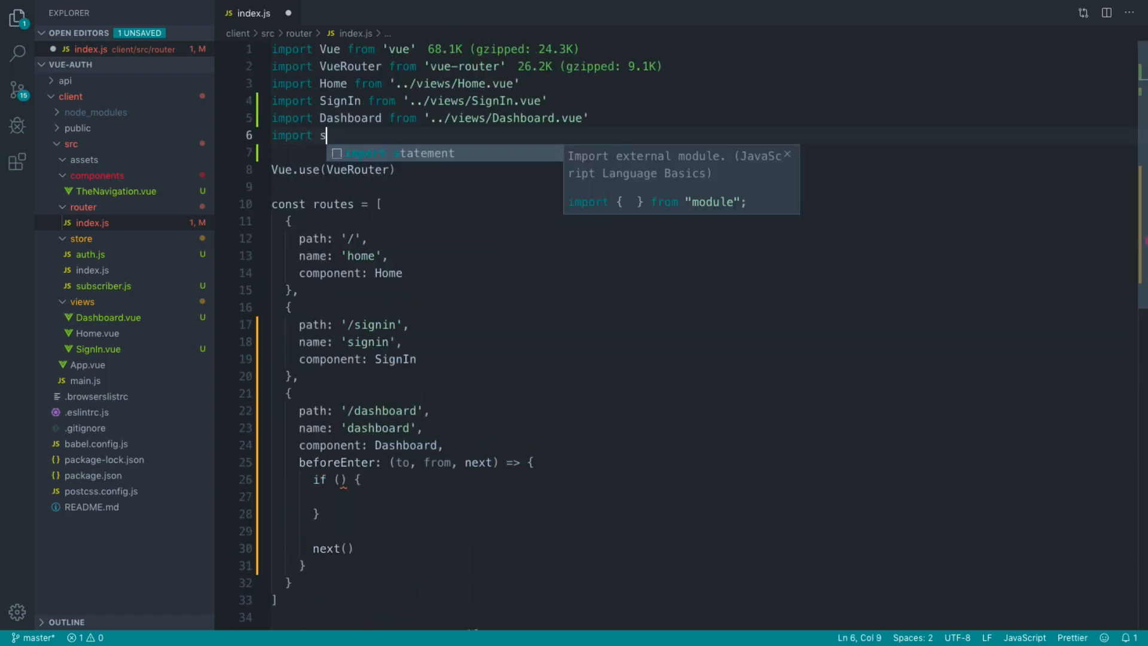
text(tore from '@')
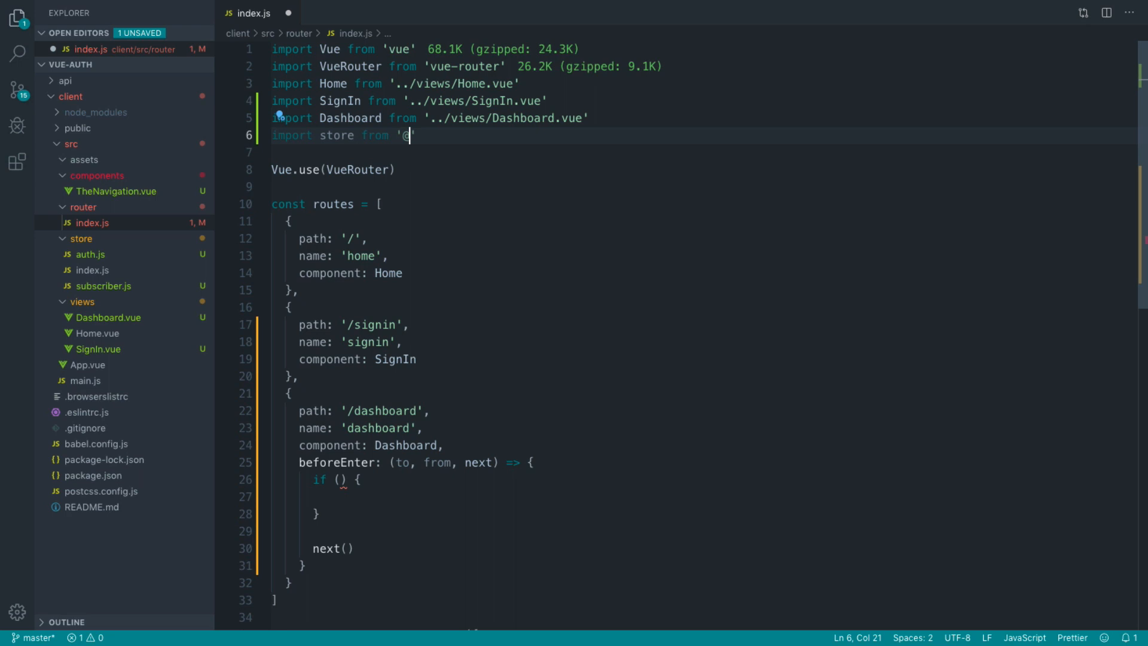
- Return next({ name: 'signin' }) when store.getters['auth/authenticated'] is false
scroll(down, 3)
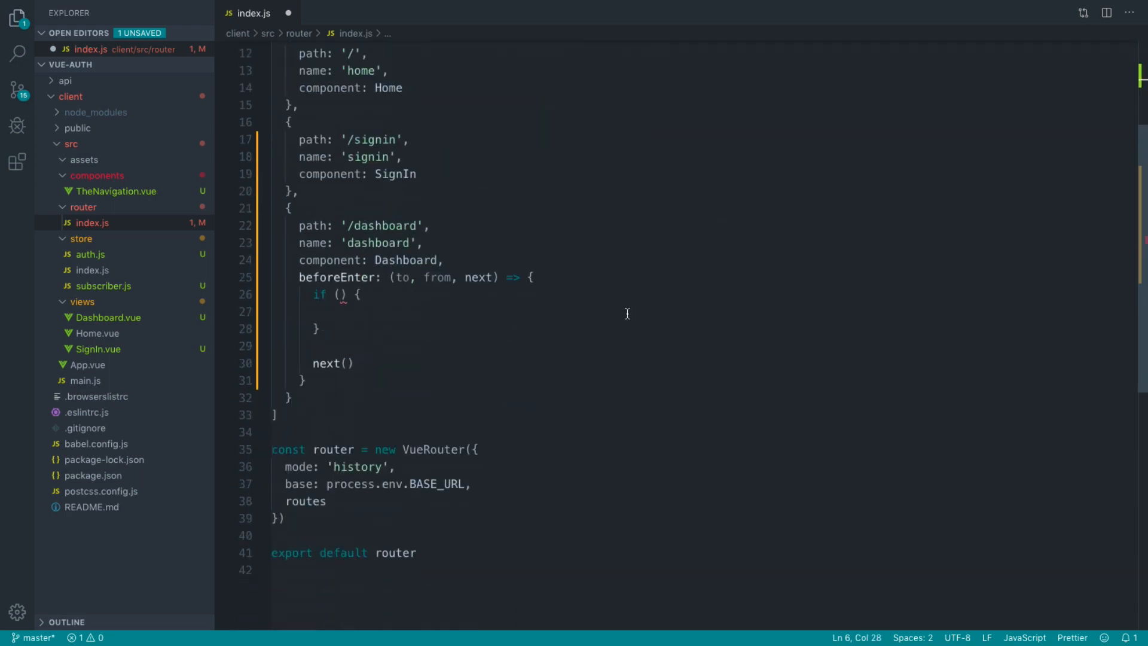
text(store.)
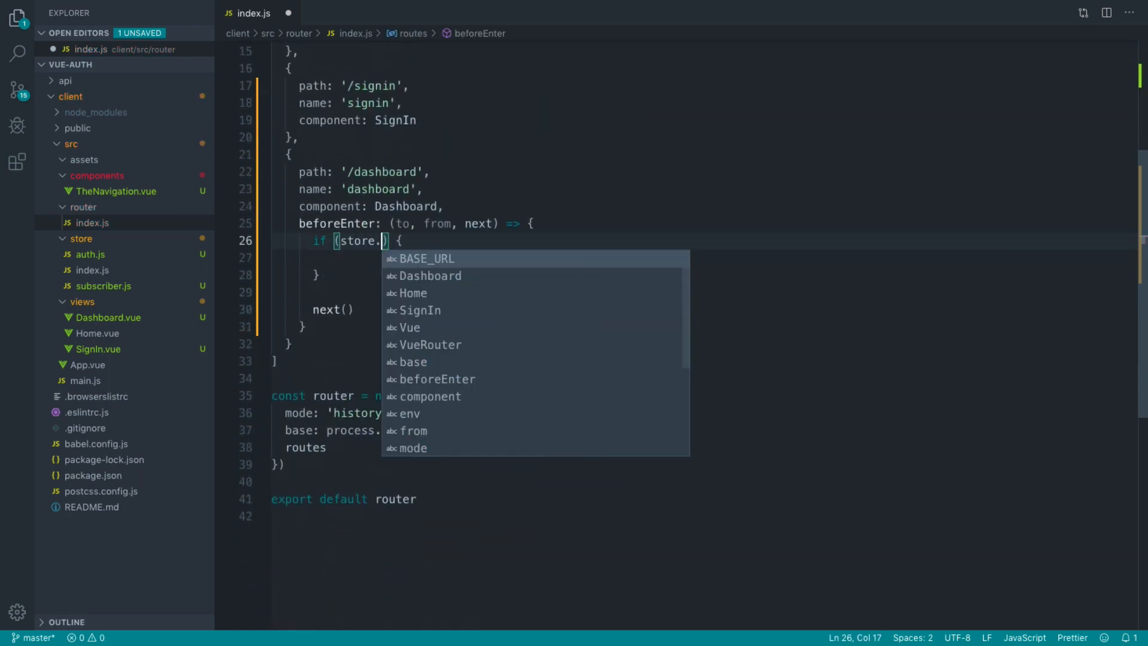
text(getters)
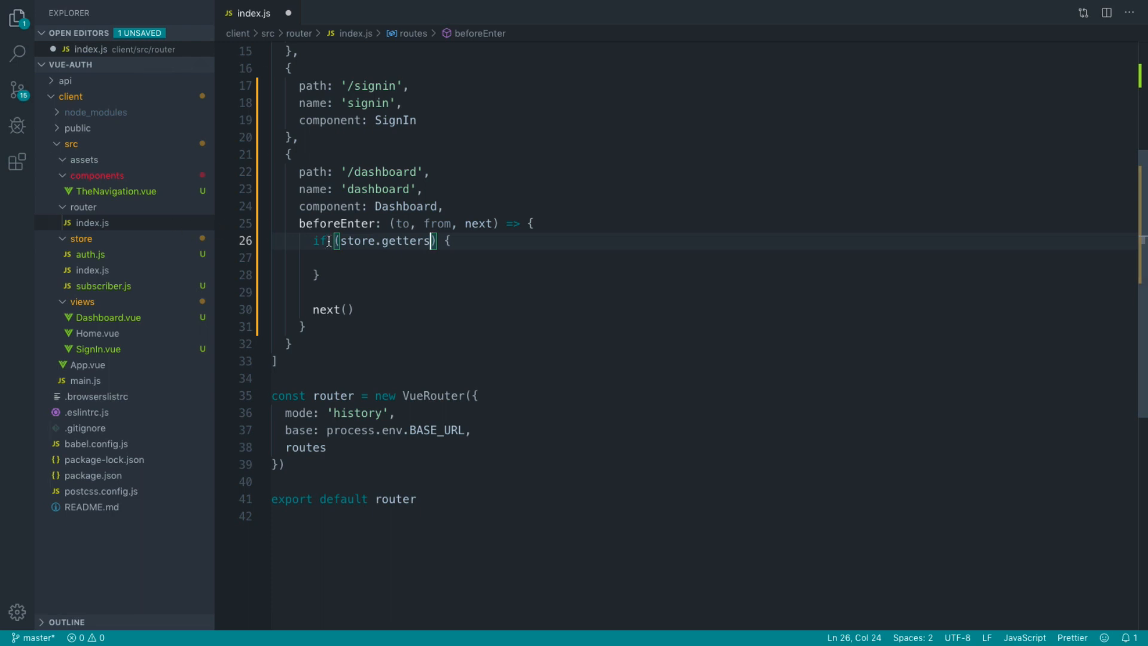
double_click(383, 241)
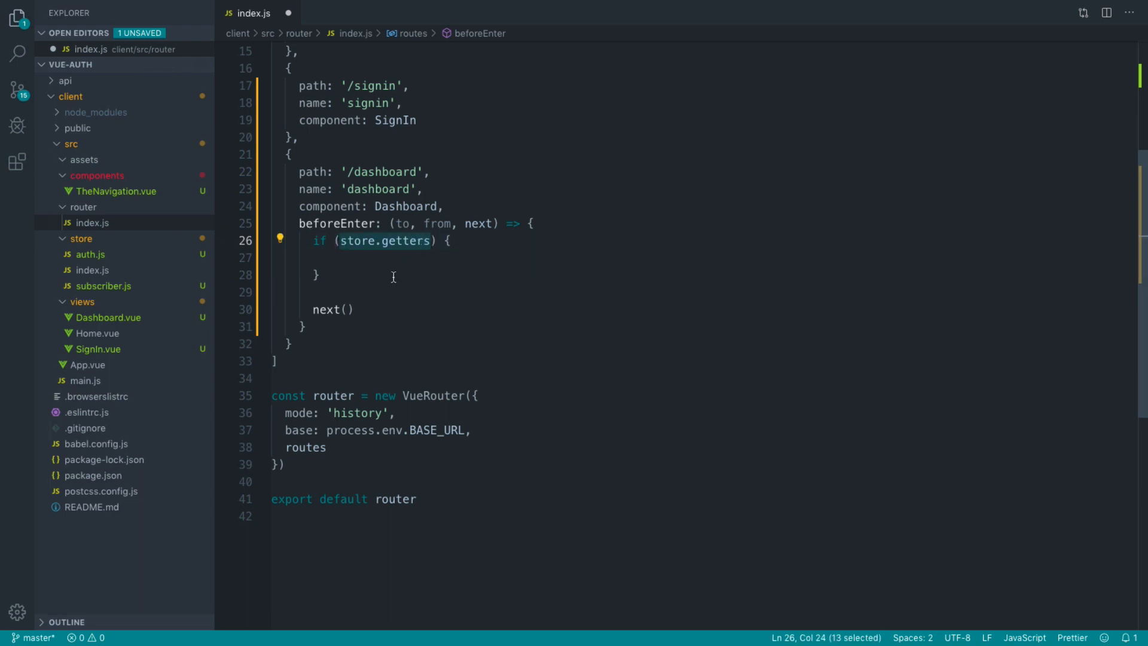
text(log)
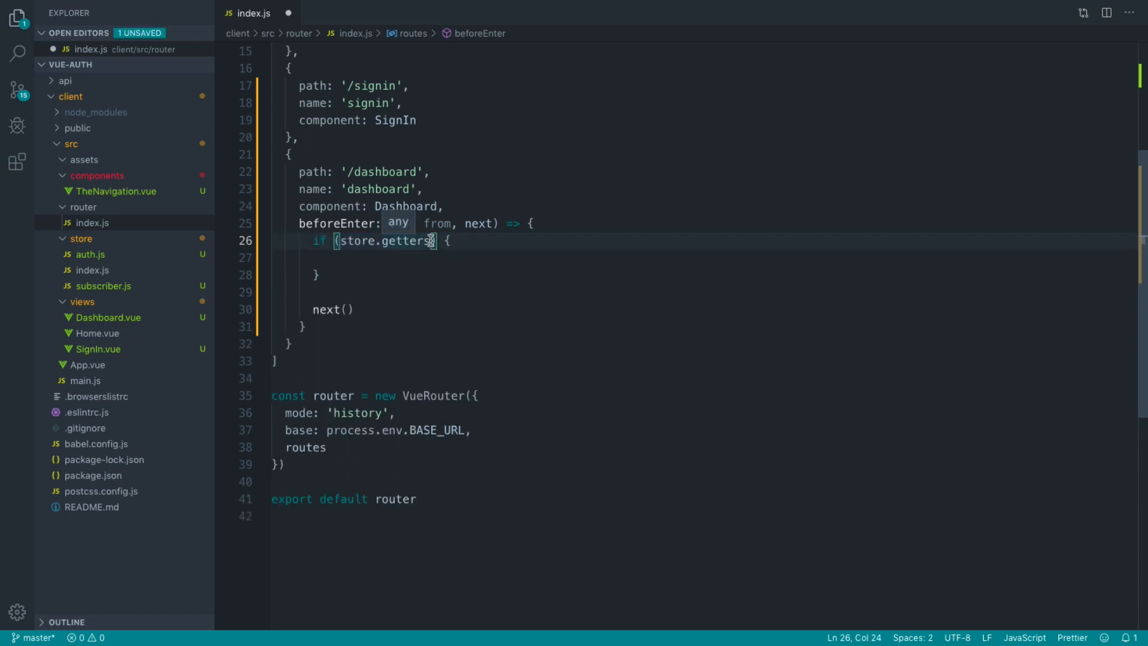
text(['auth'])
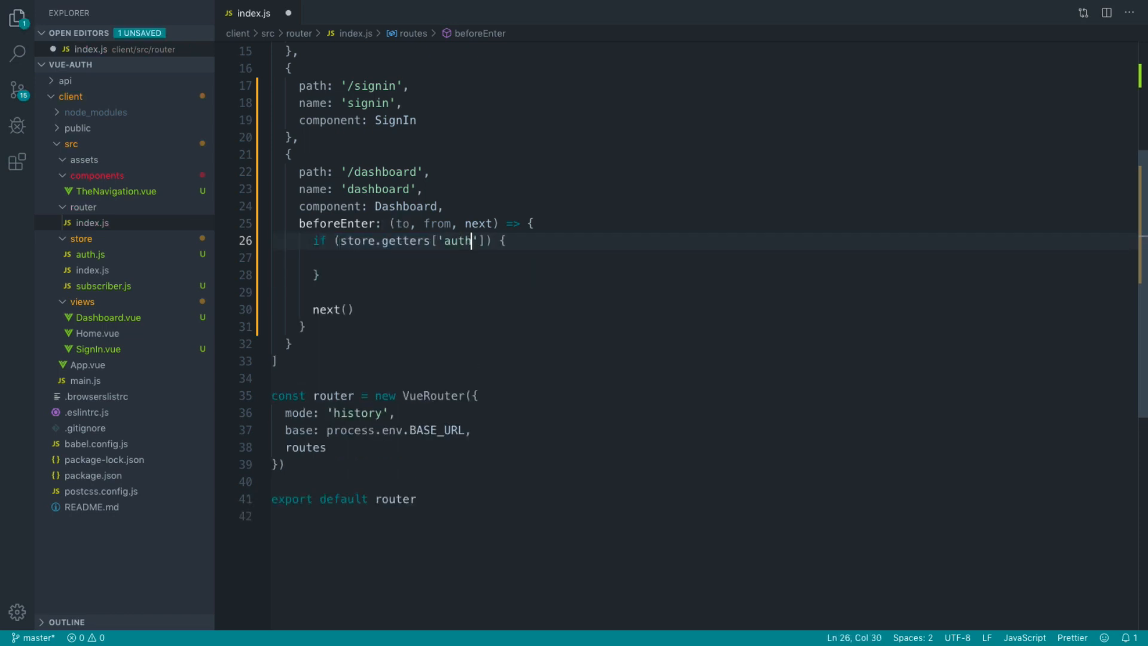
text(/auehtn)
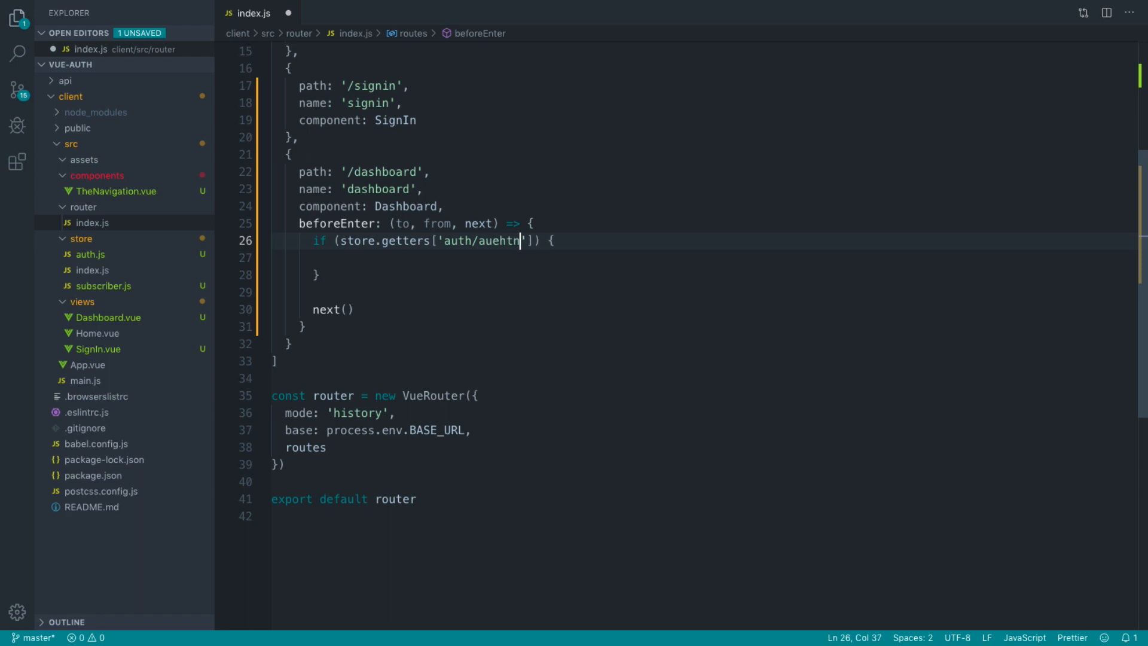
text(authenticated)
click(703, 258)
text(return )
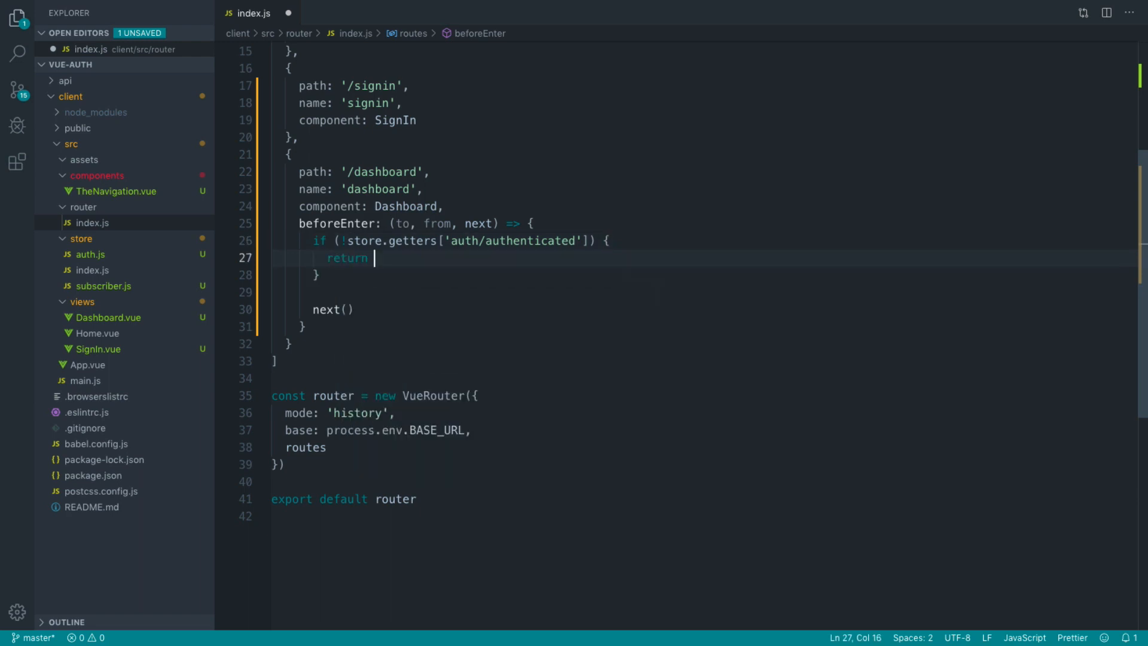
text(next({}))
text(name)
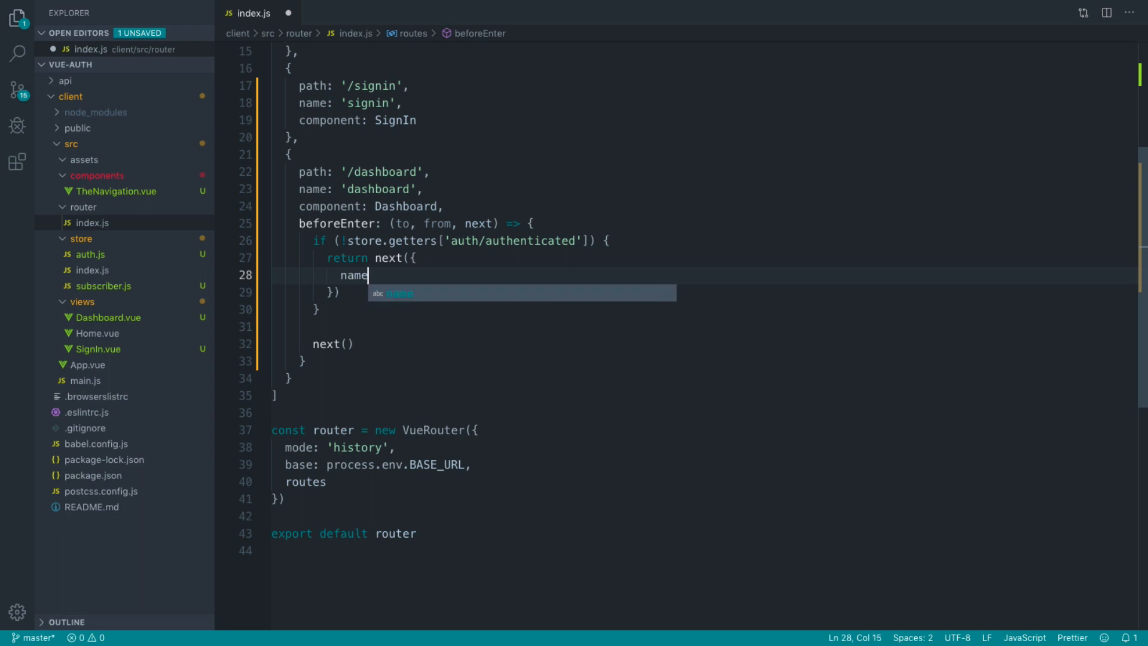
text(: 'signin')
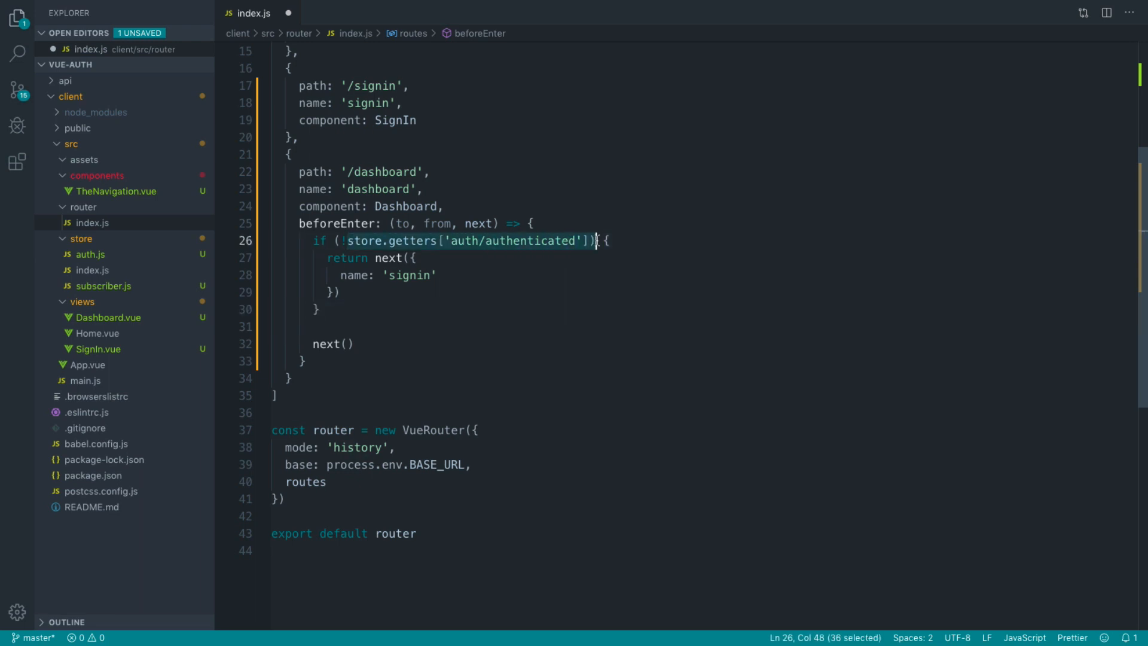
- Confirm /dashboard redirects to /signin, then sign in with the credentials to reach the Dashboard
click(327, 258)
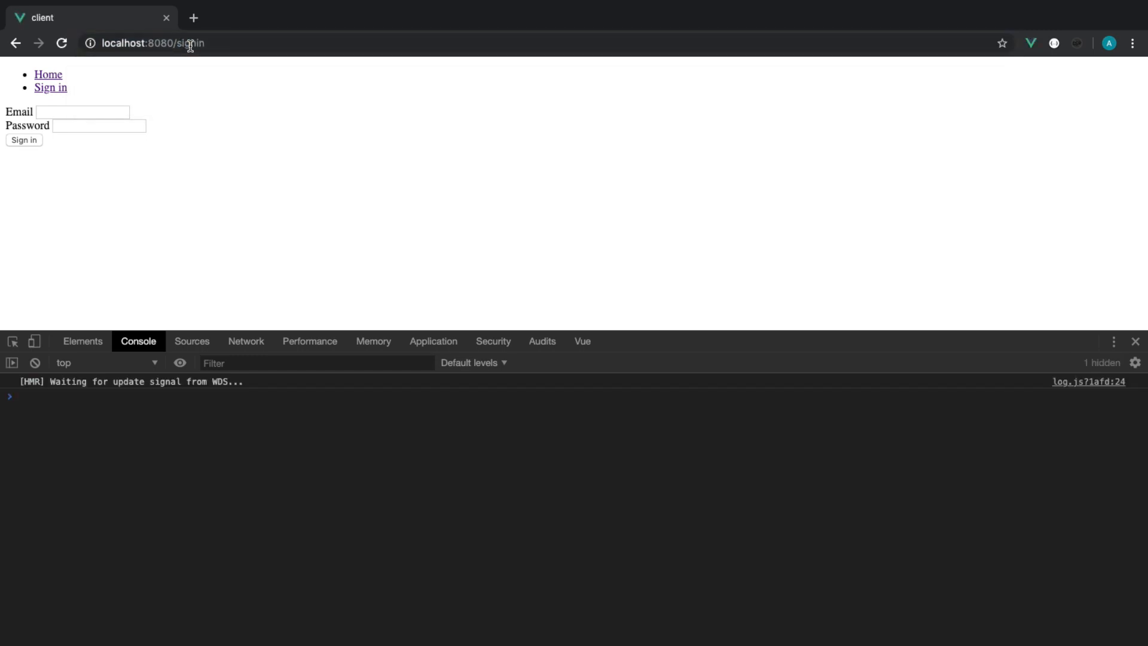
mouse_move(409, 284)
text(da)
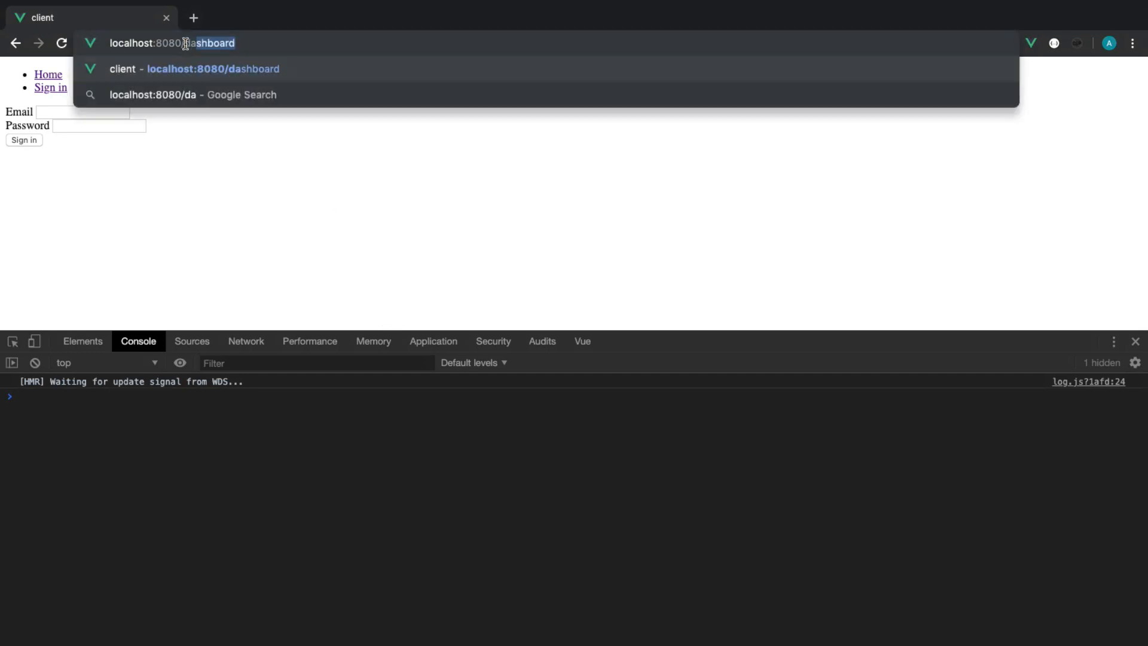
click(98, 125)
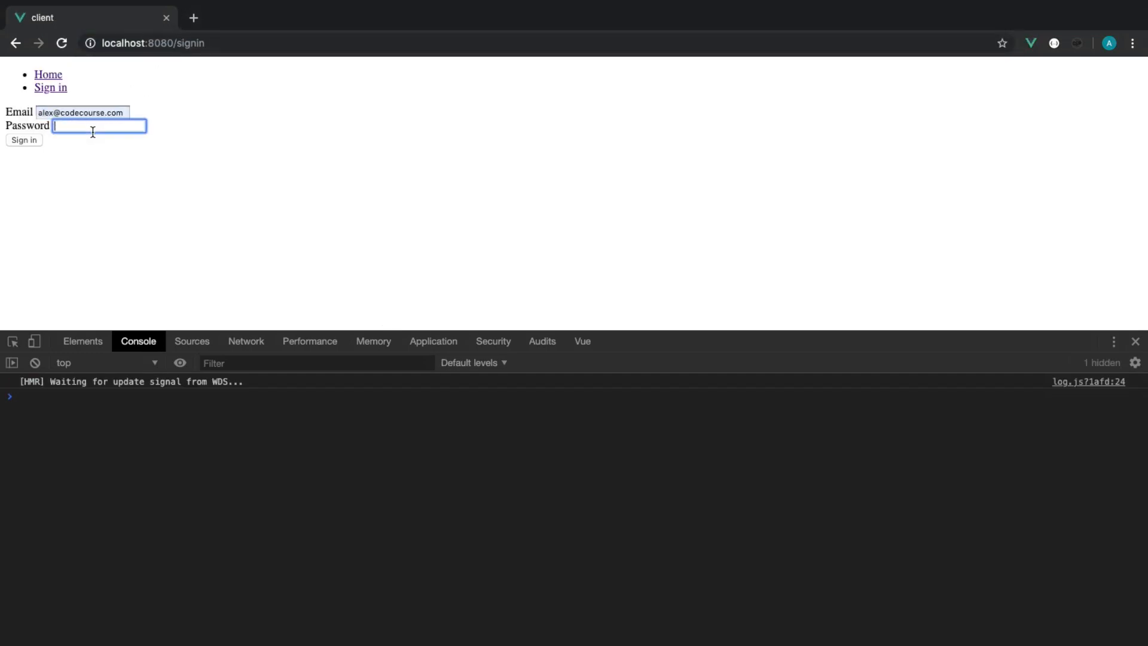
click(23, 140)
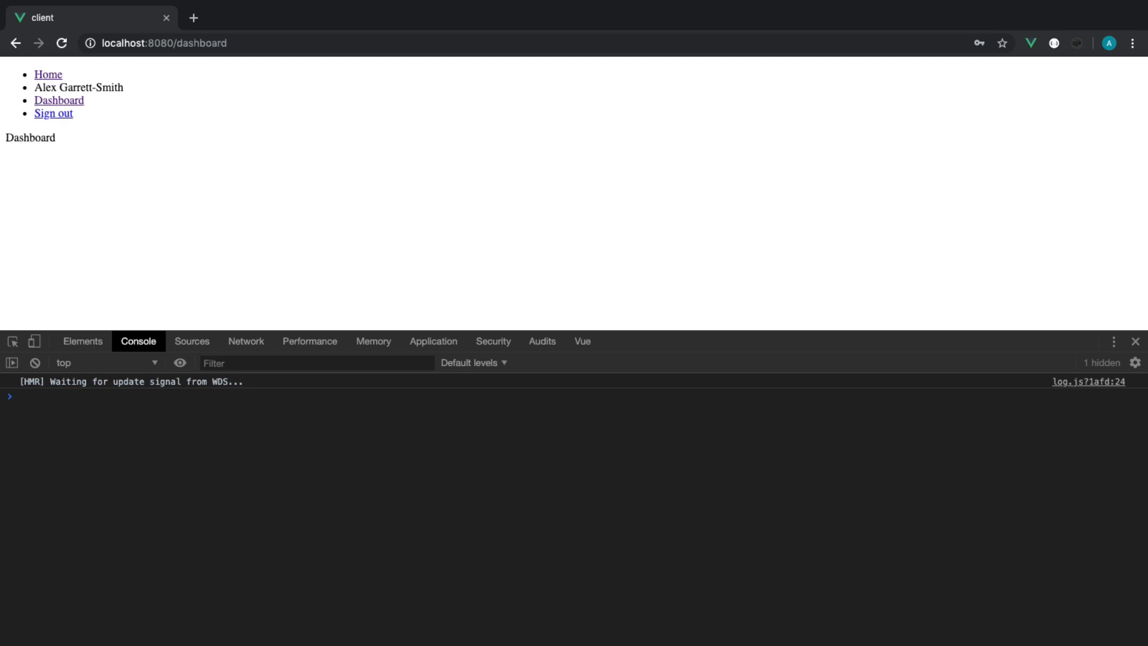